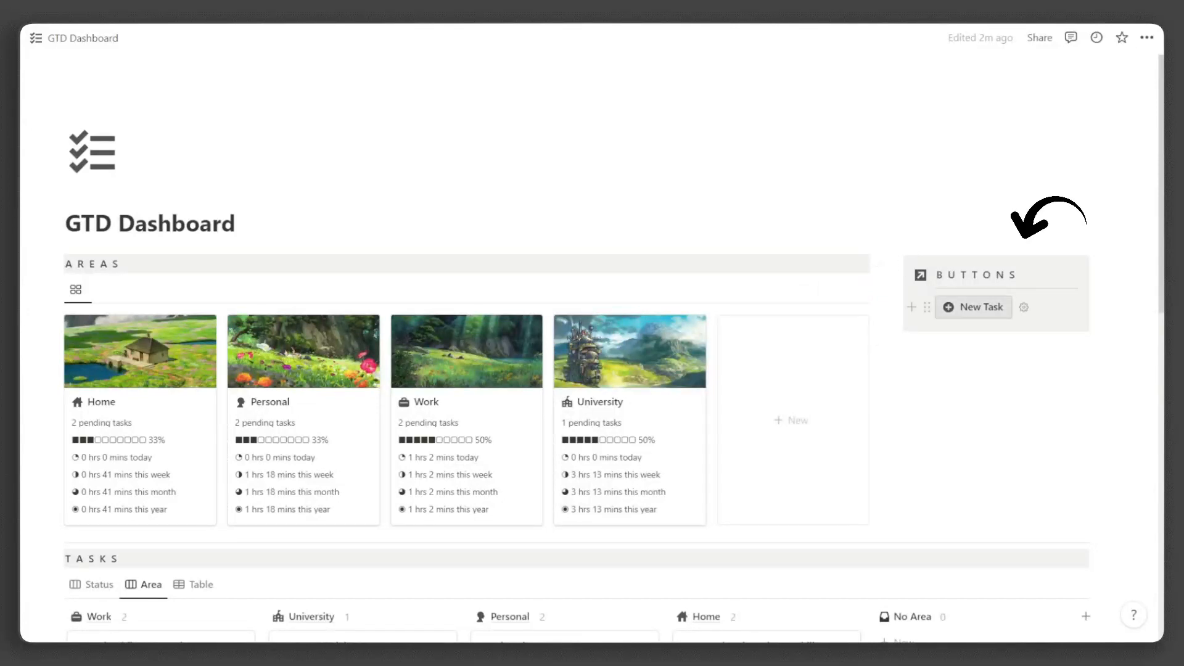
Step: Browse the Tasks views by Status and Area, then show the tasks as a table
scroll(down, 3)
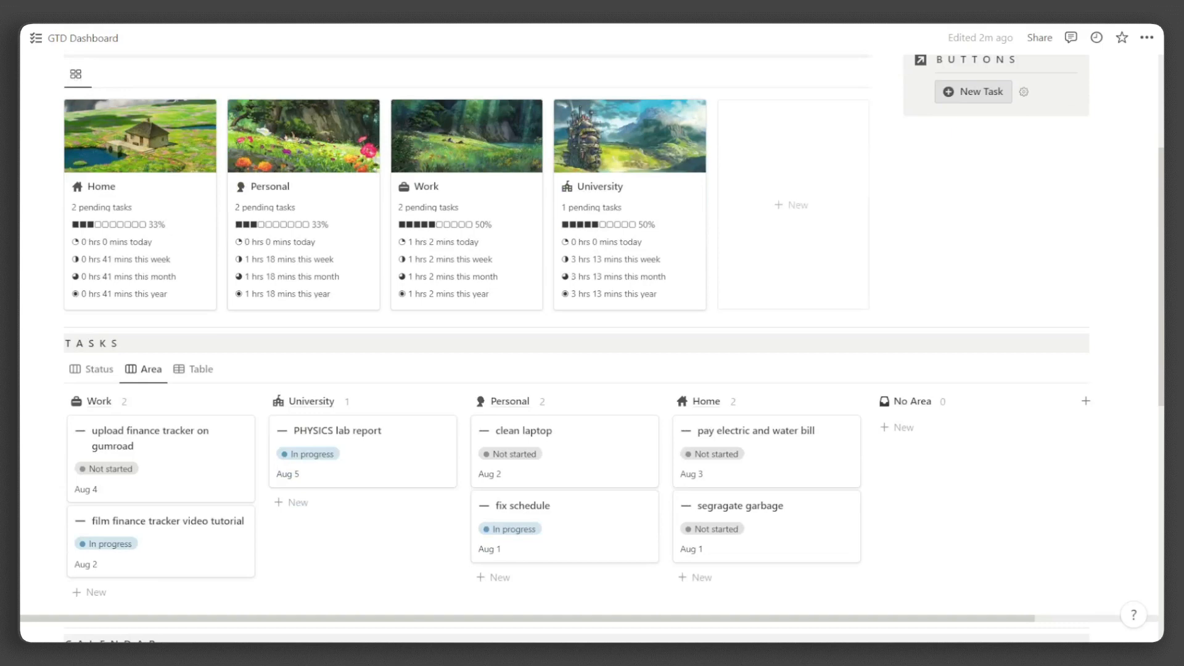
scroll(down, 3)
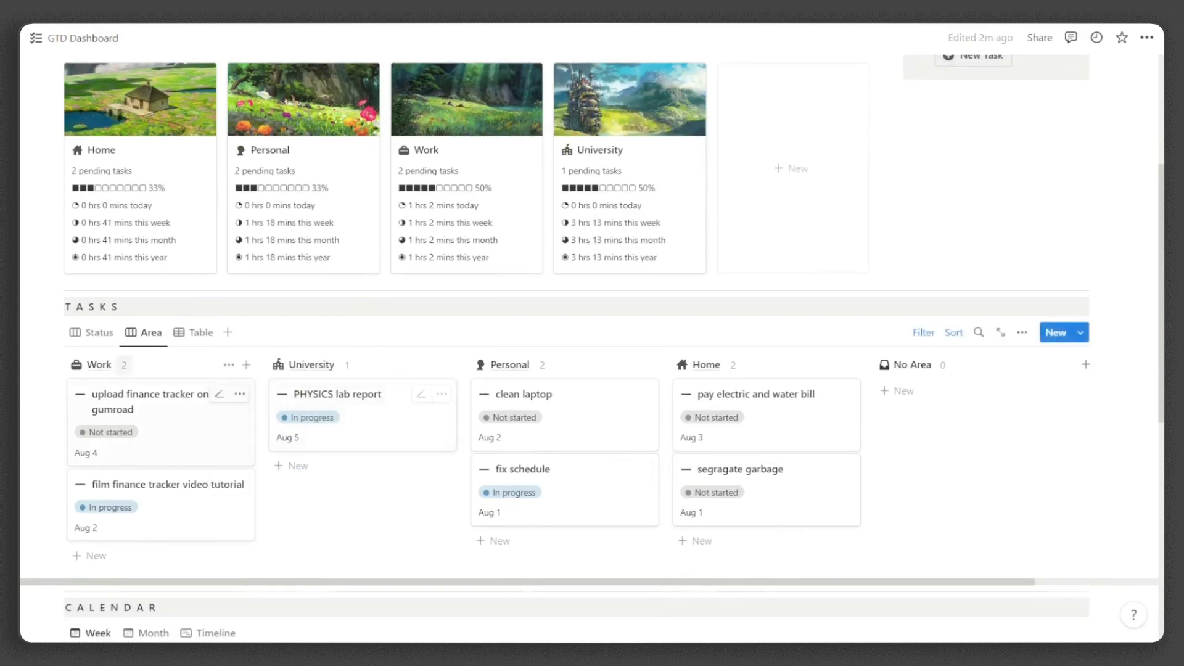
click(99, 332)
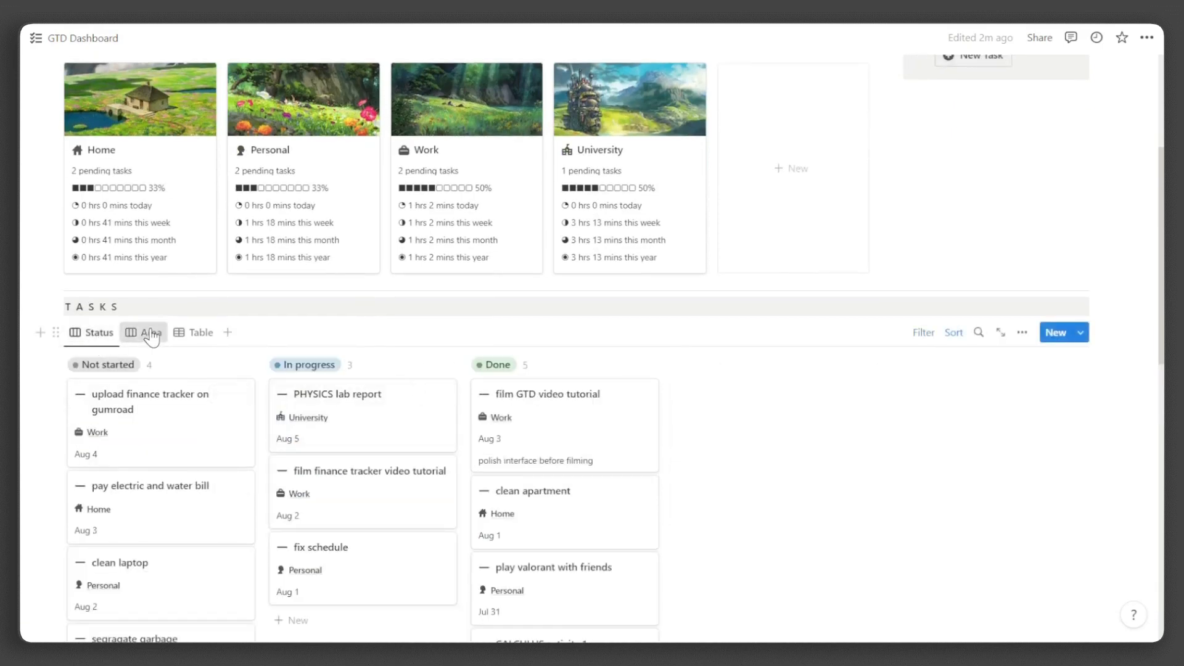
click(149, 332)
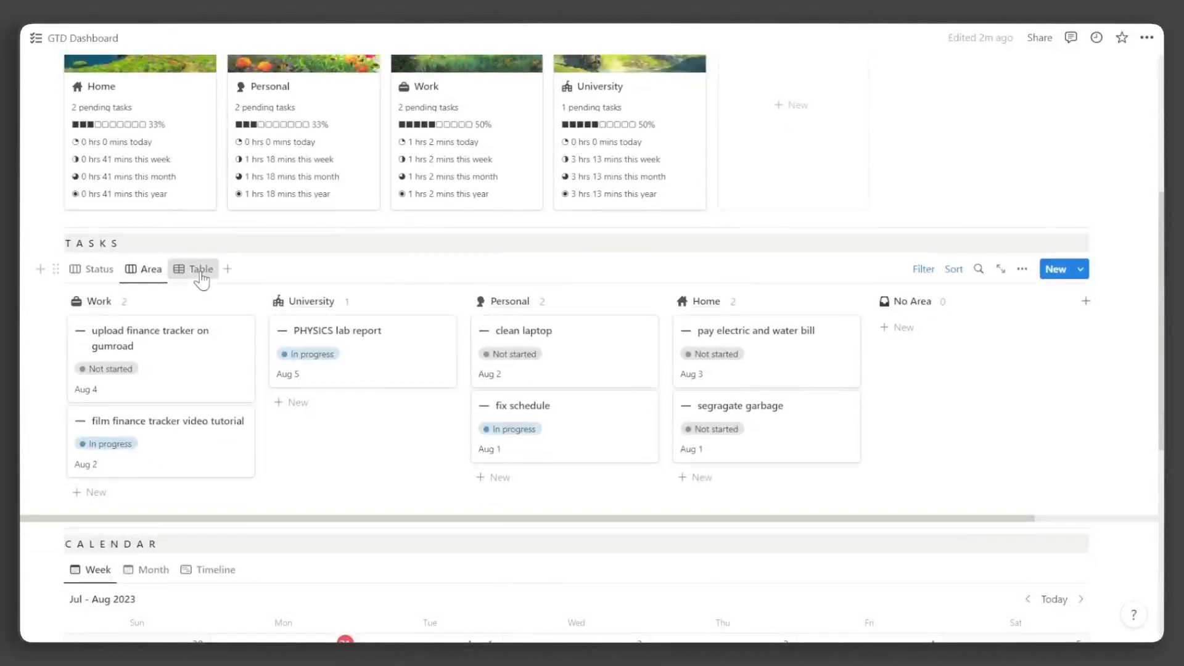
click(200, 269)
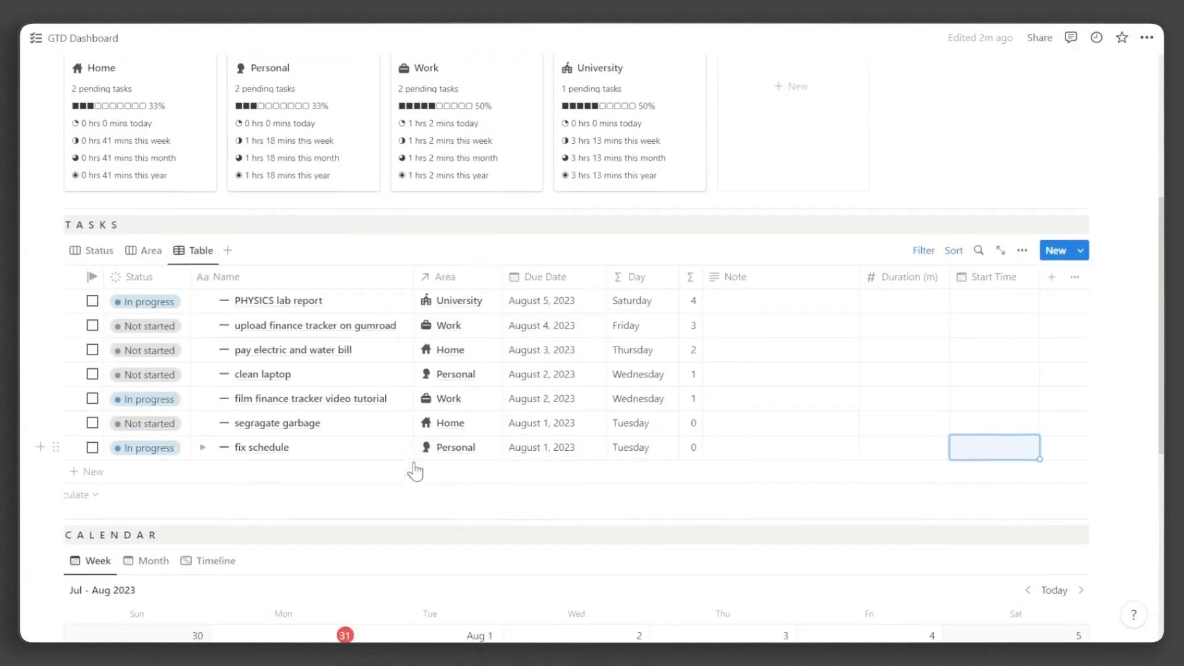
Step: Switch the calendar below the tasks to a full-month layout
scroll(down, 3)
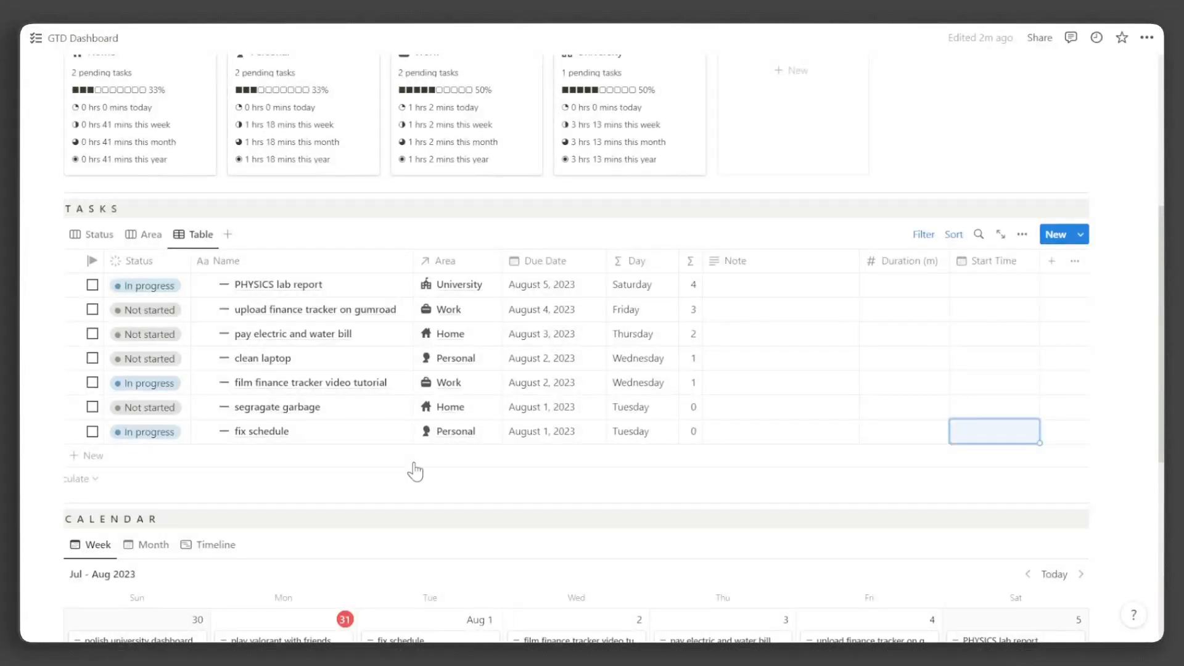
scroll(down, 3)
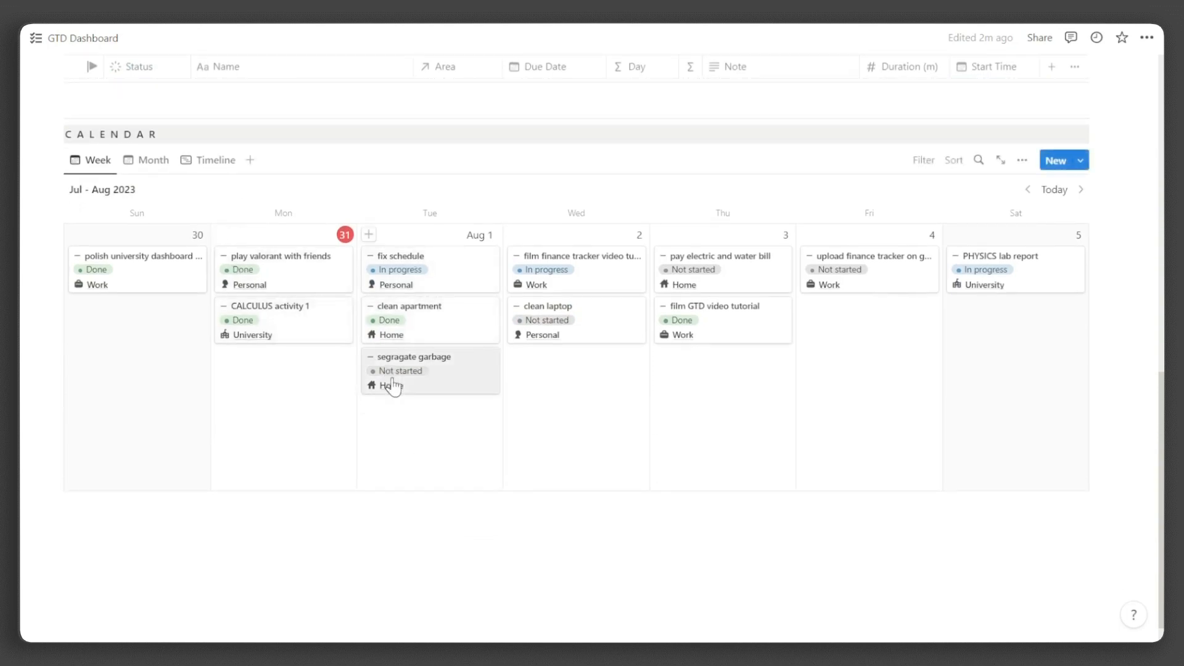
click(153, 159)
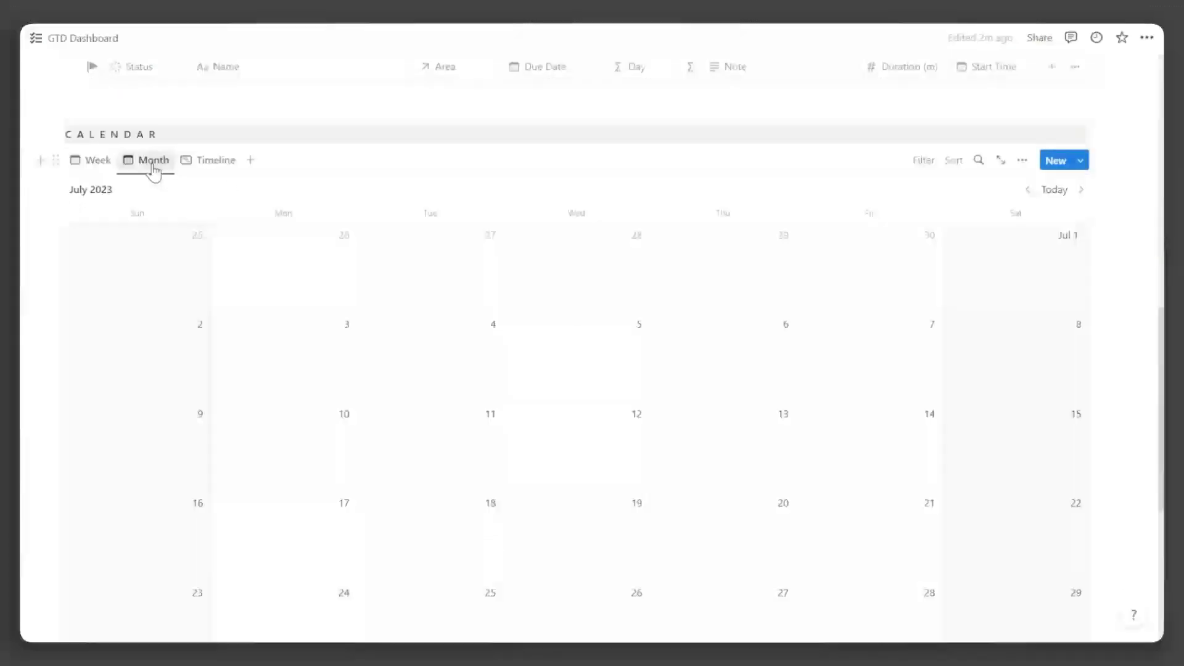
click(215, 159)
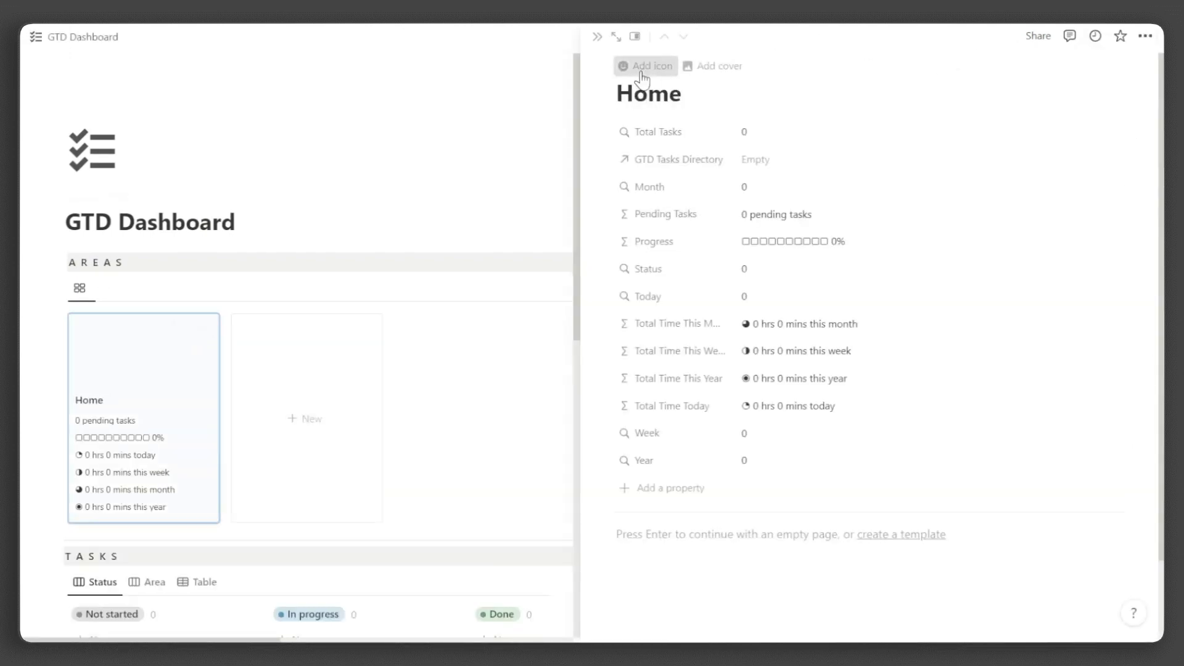
Step: Give the Home area an icon and the Personal area a meadow cover image
click(646, 65)
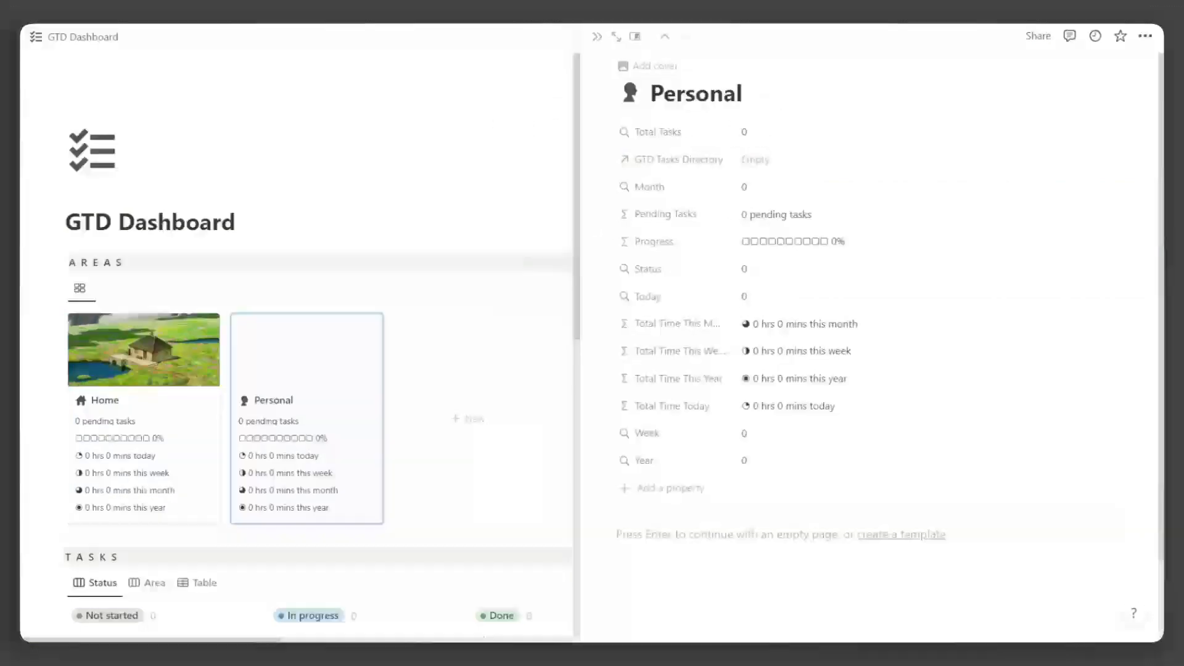
click(653, 65)
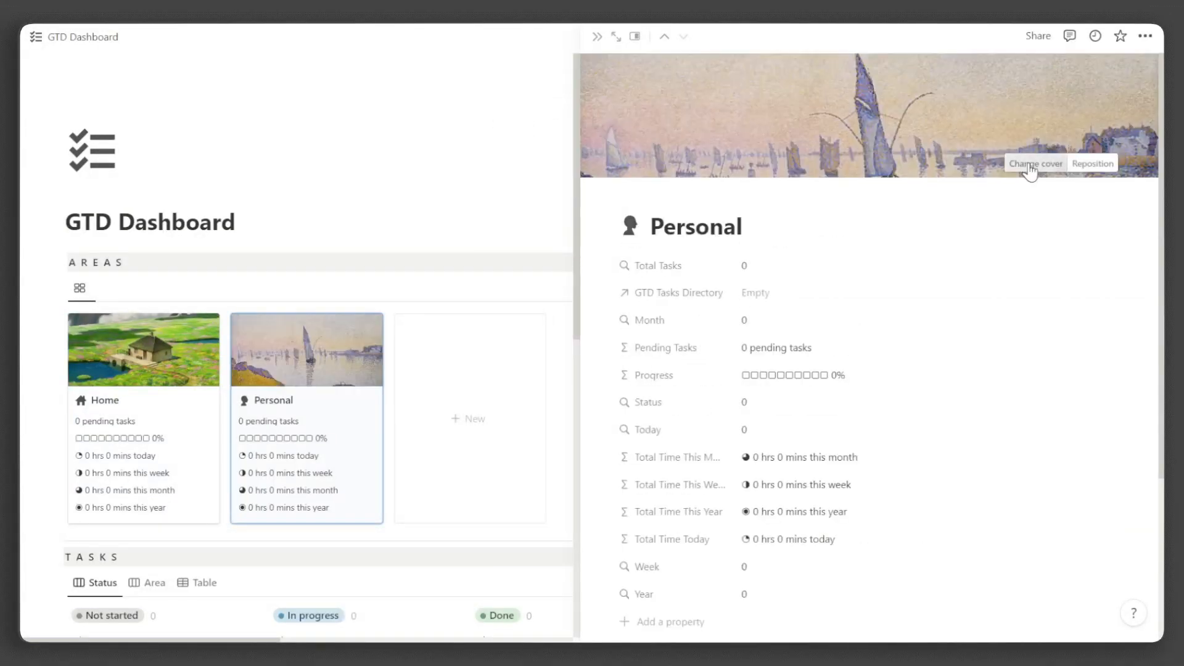
click(1035, 163)
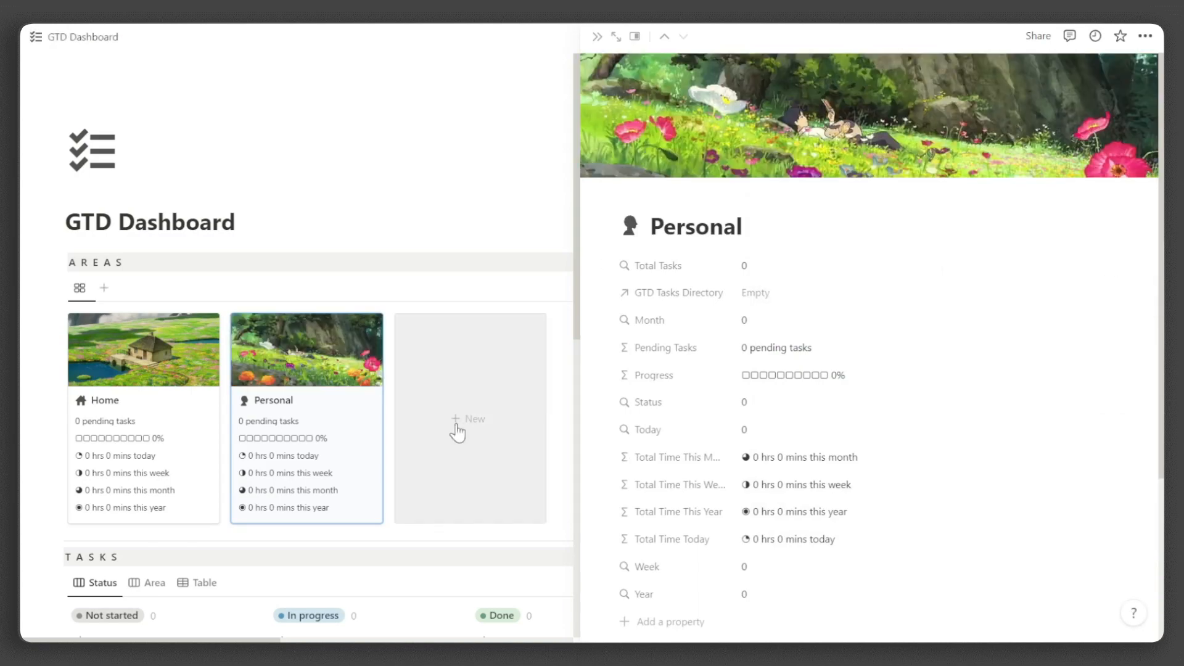
Step: Create the Work area card and close its side peek
click(469, 418)
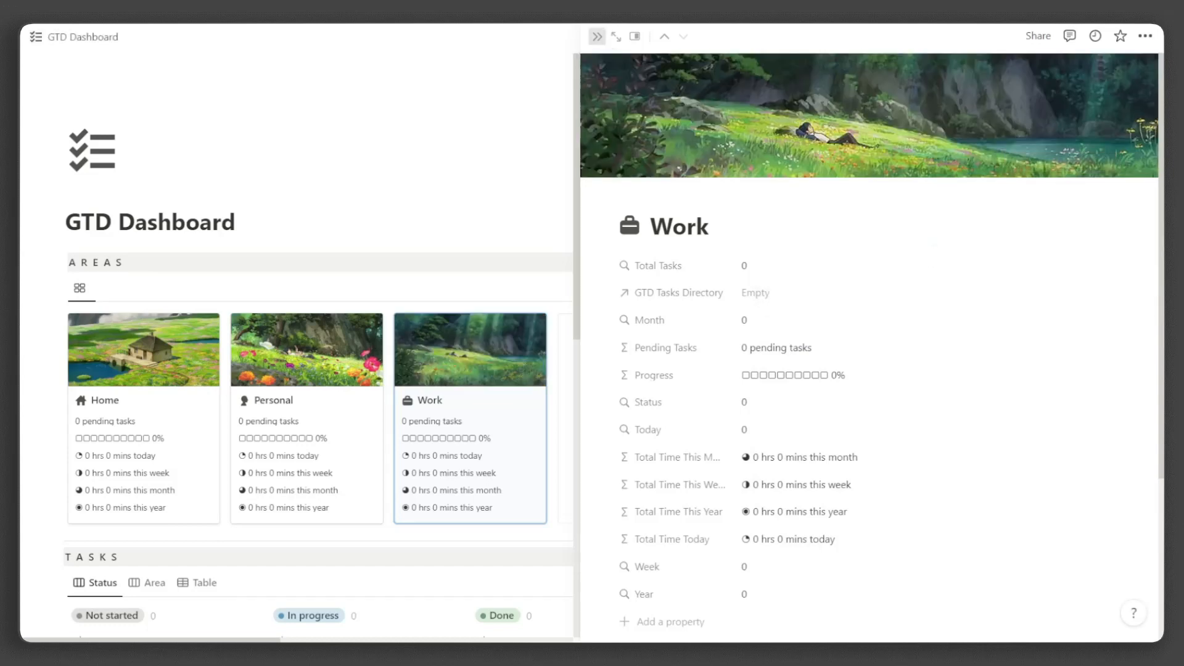
click(632, 36)
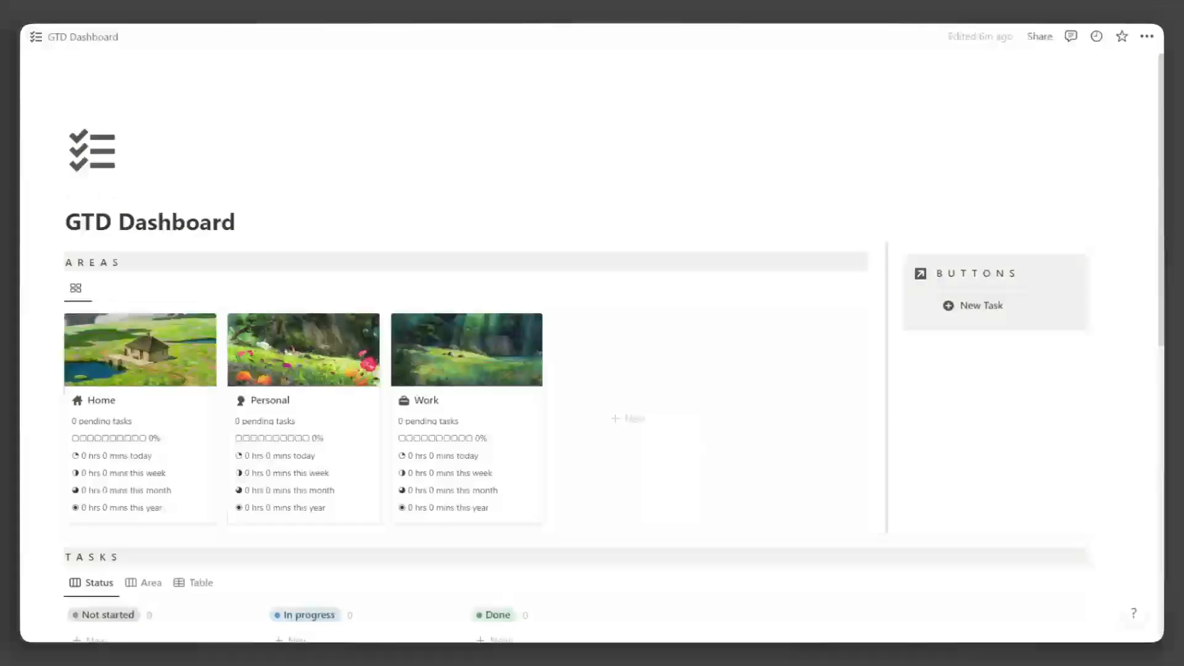
Step: Add the task 'film GTD video tutorial' in the table and flag it
scroll(down, 3)
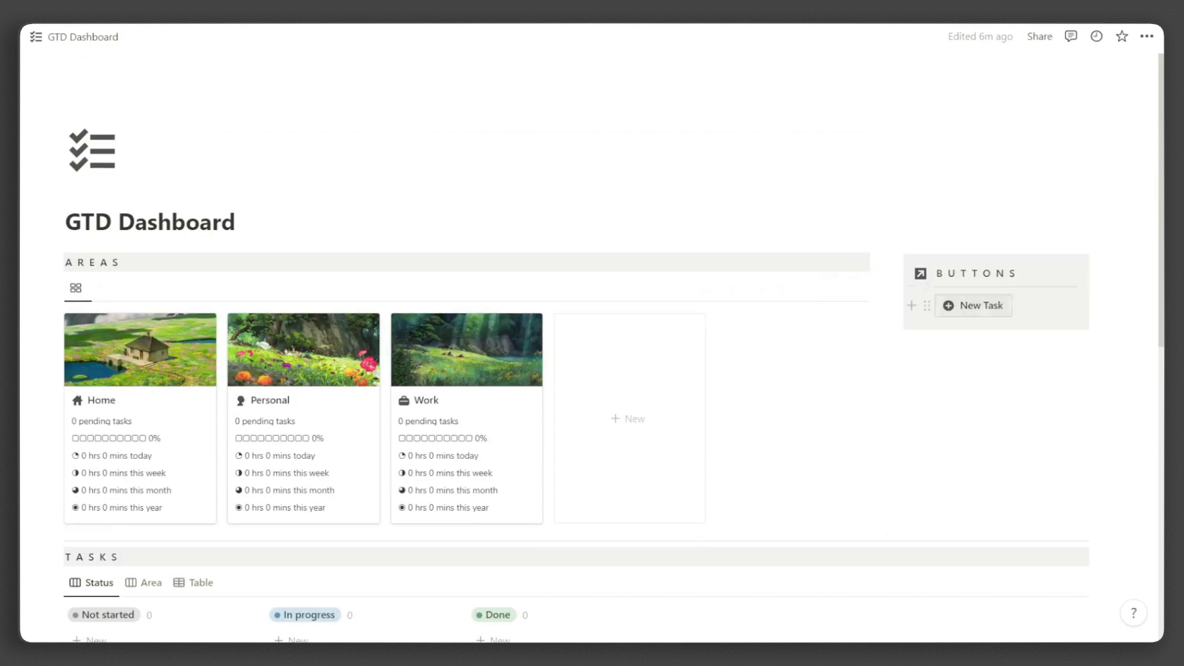
scroll(down, 3)
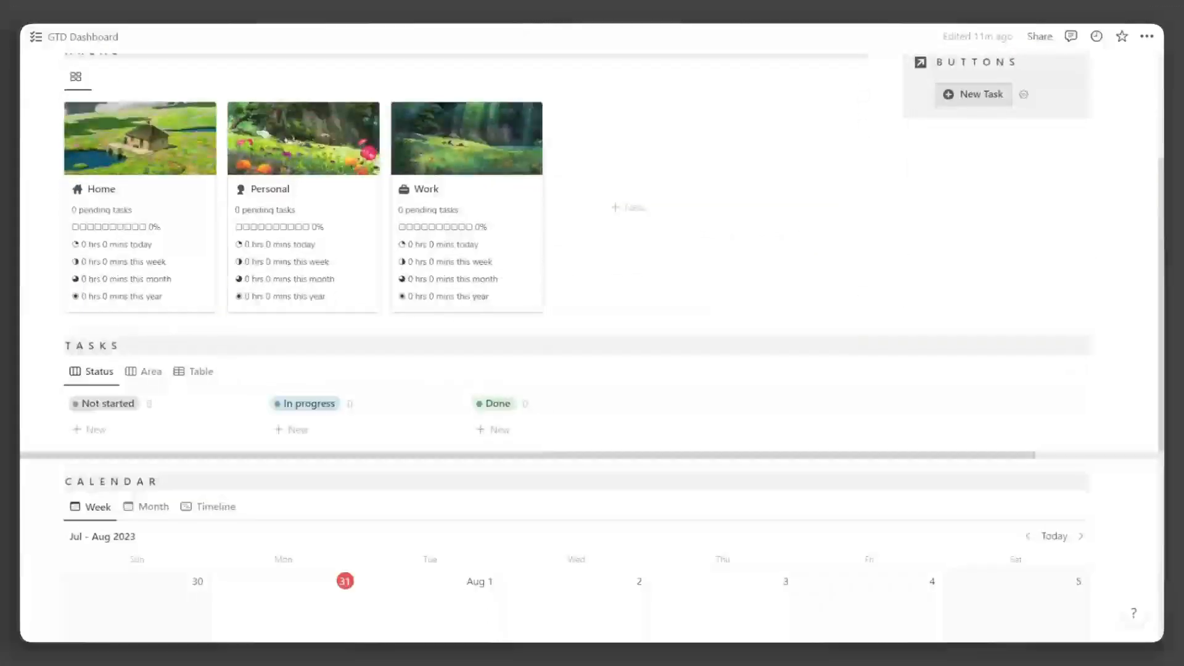
click(199, 371)
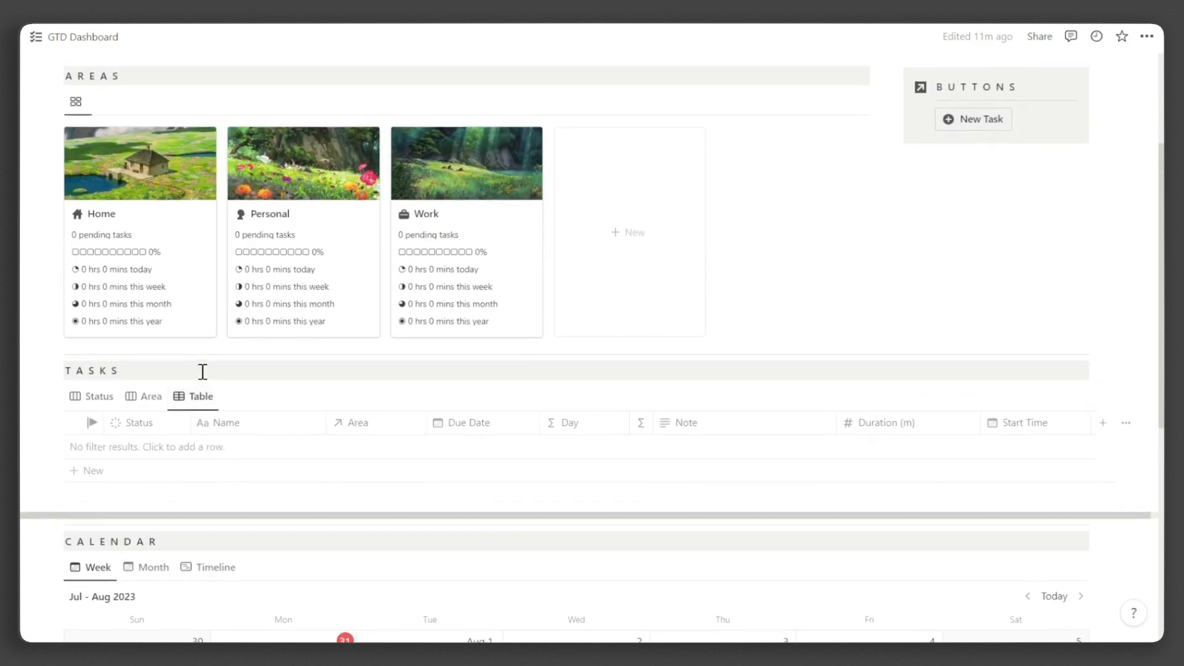
click(92, 470)
text(film GTD tutorial)
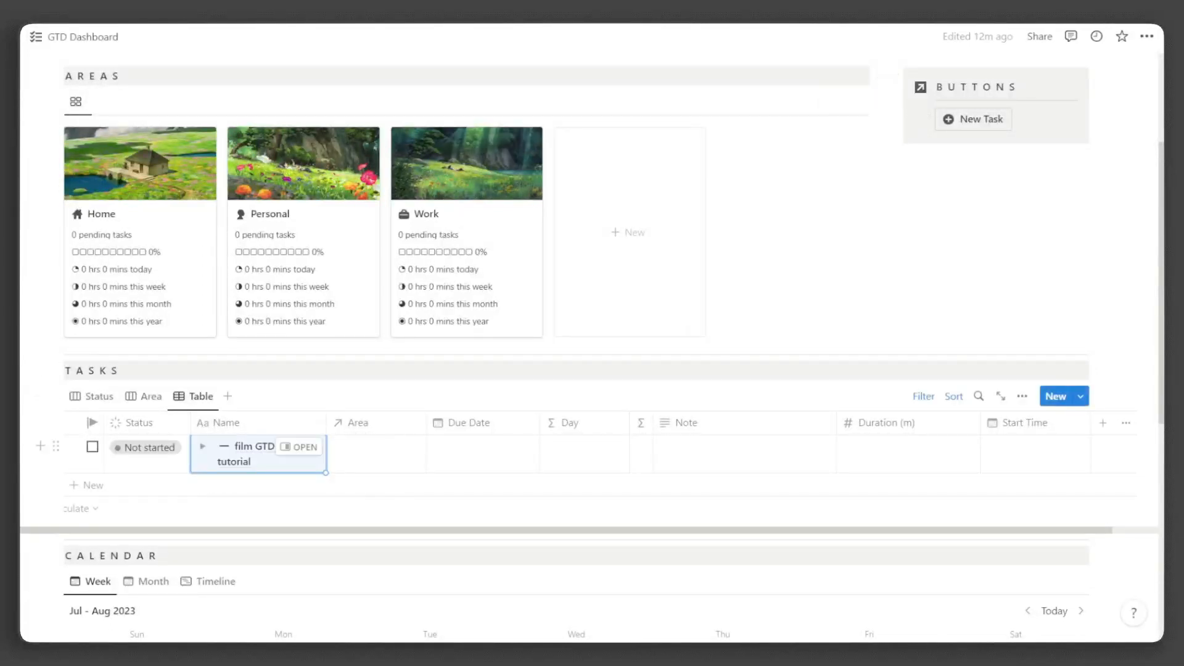
click(92, 446)
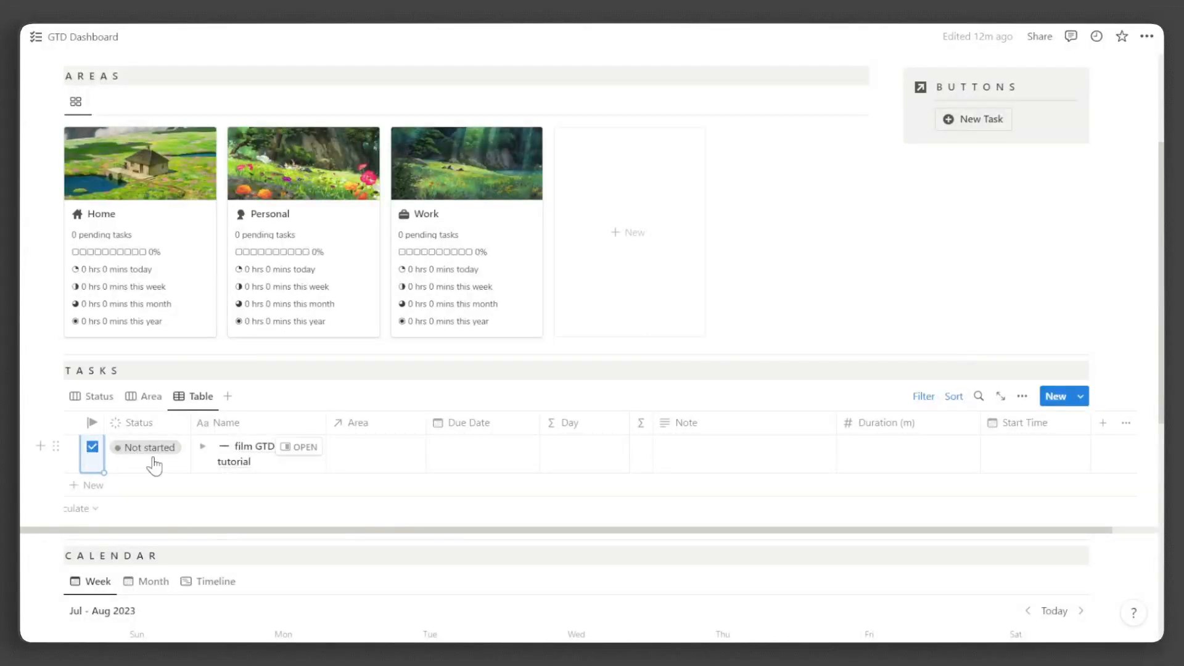
Step: Set the task's status to In progress and start choosing its area
click(147, 447)
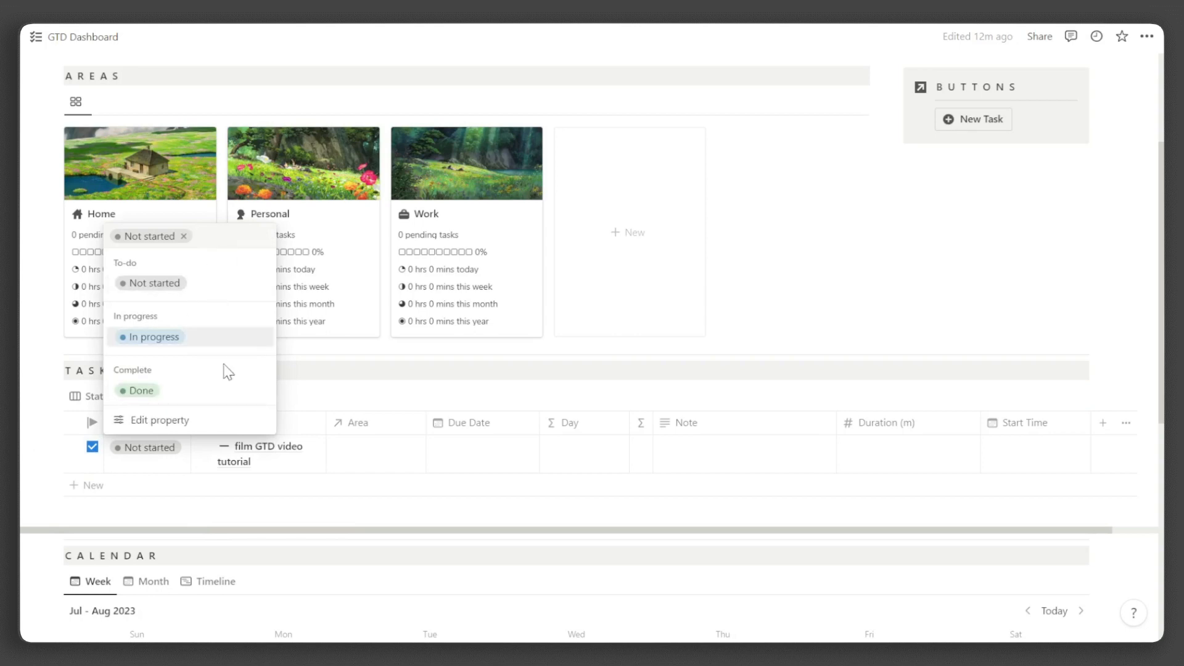
mouse_move(201, 345)
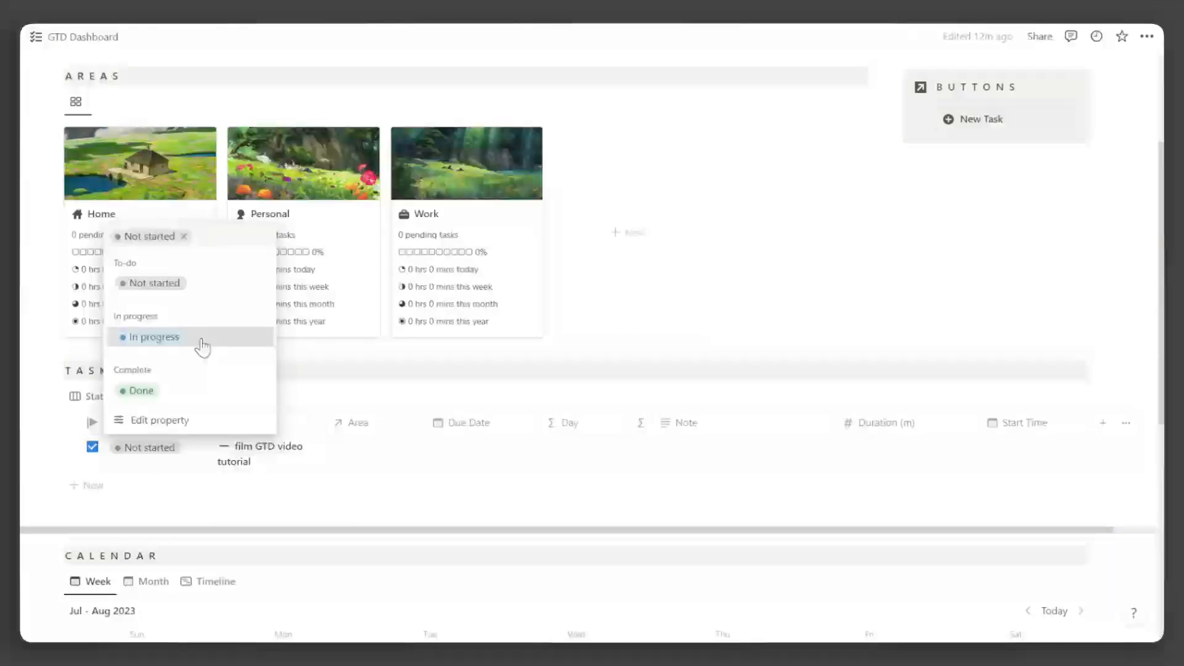
click(153, 337)
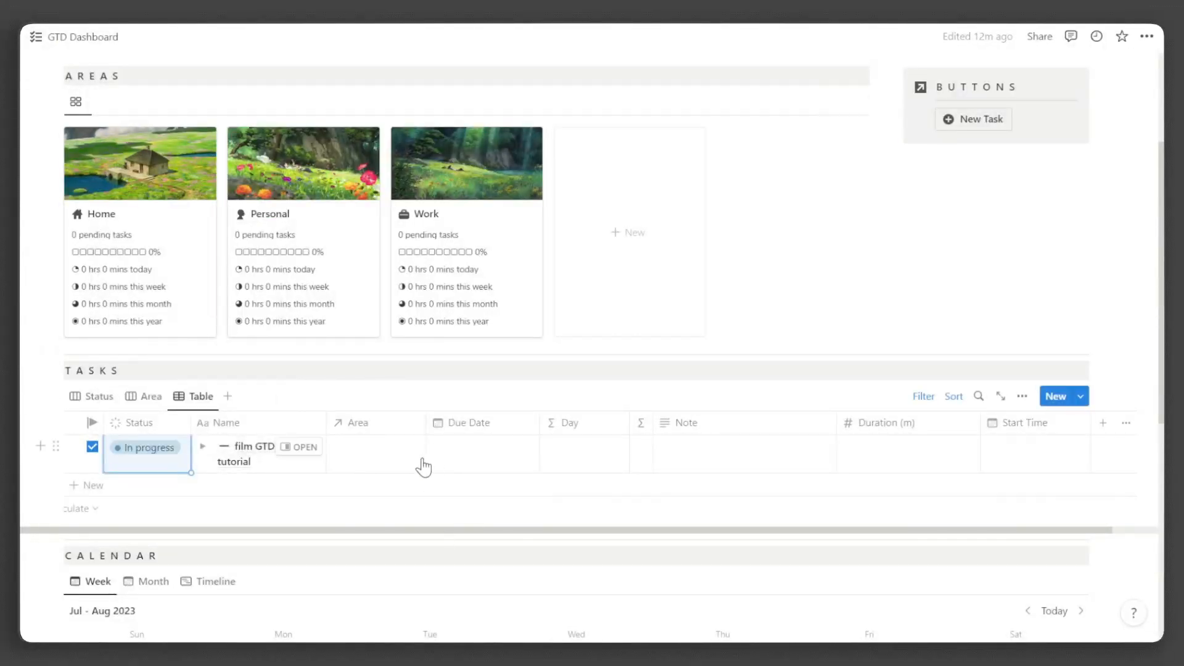
click(375, 447)
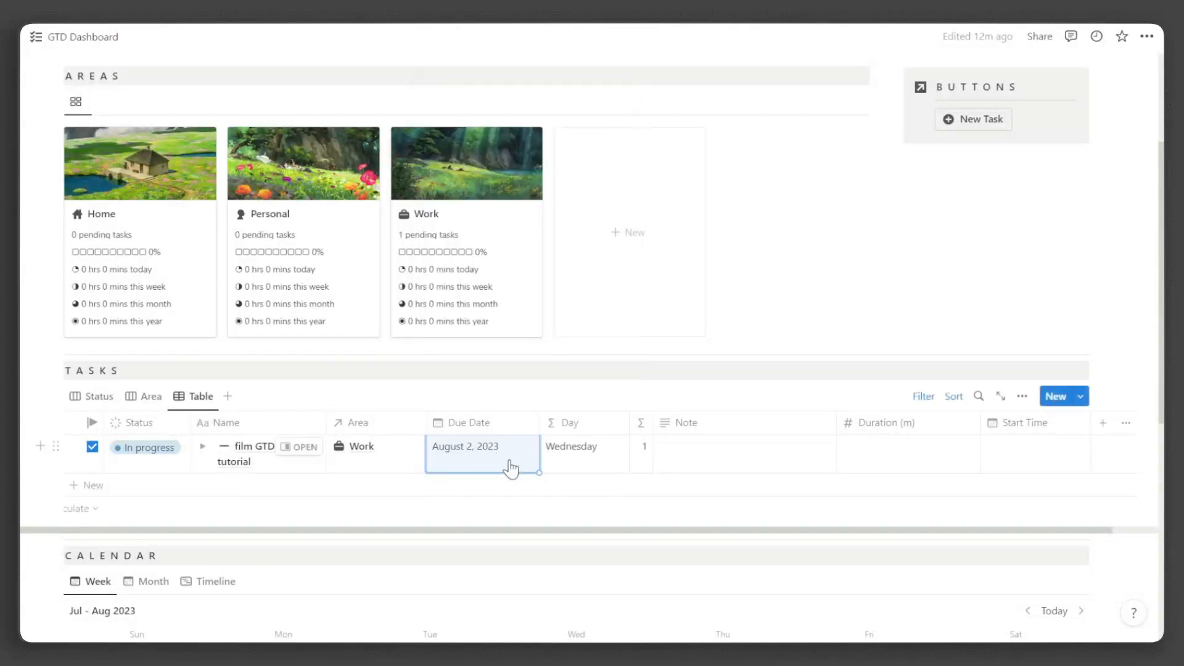
Step: Note 'polish interface before filming' on the task and give it a 30-minute duration
scroll(down, 3)
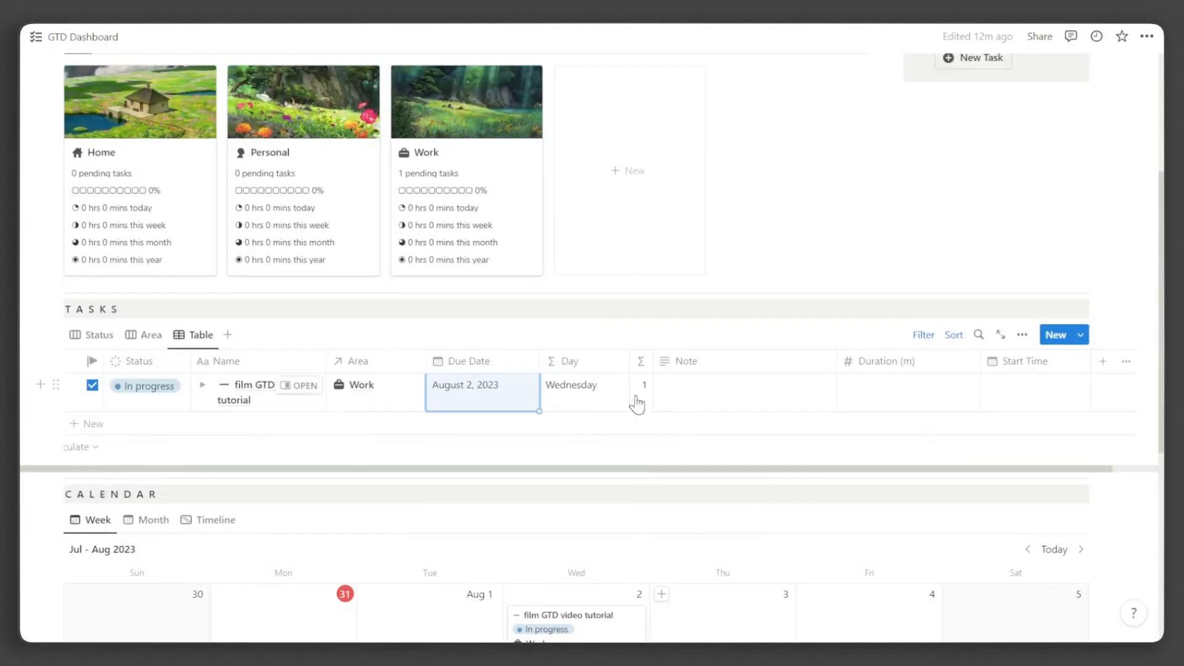
mouse_move(643, 361)
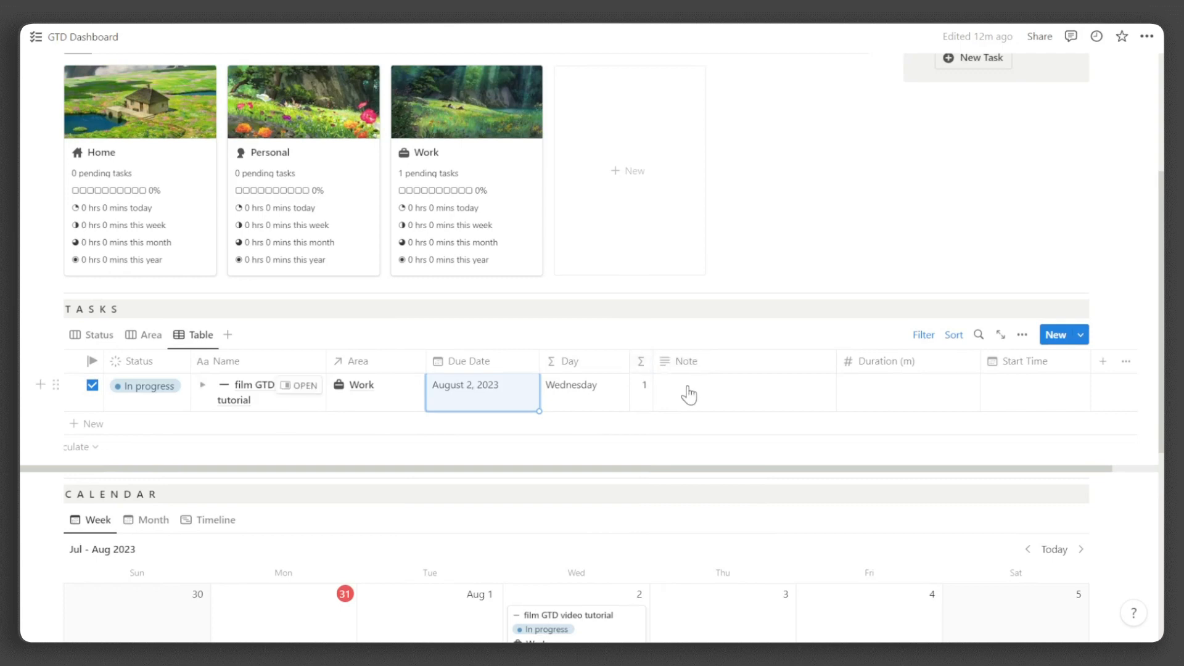
text(polish interface before filming)
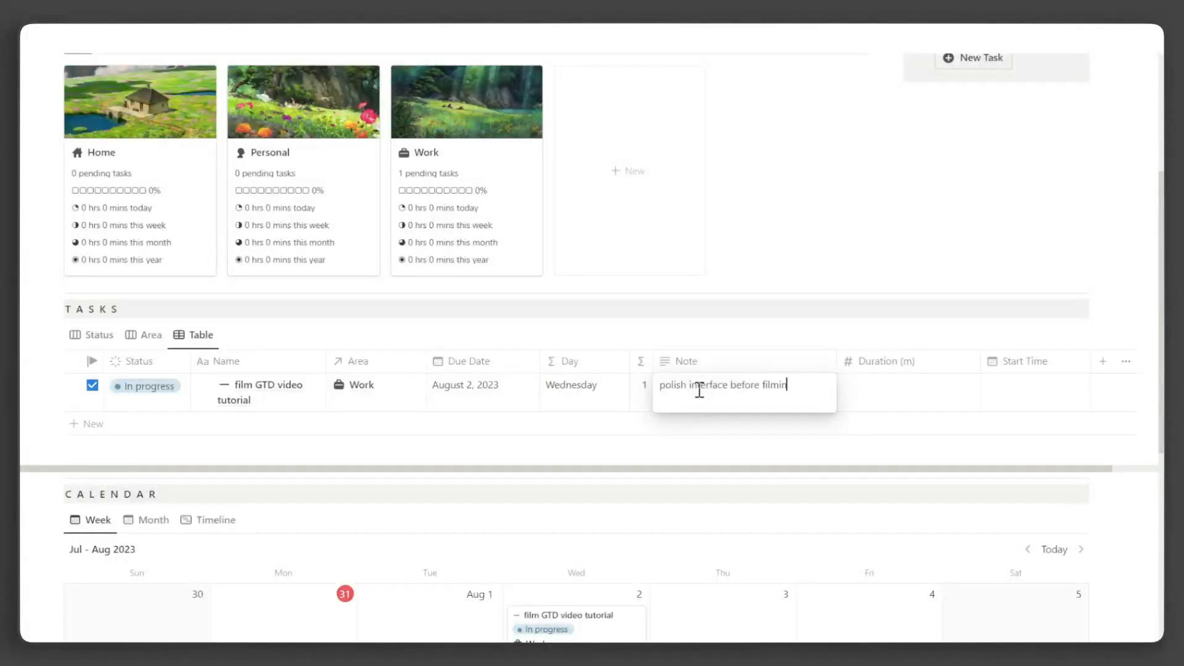
text(g)
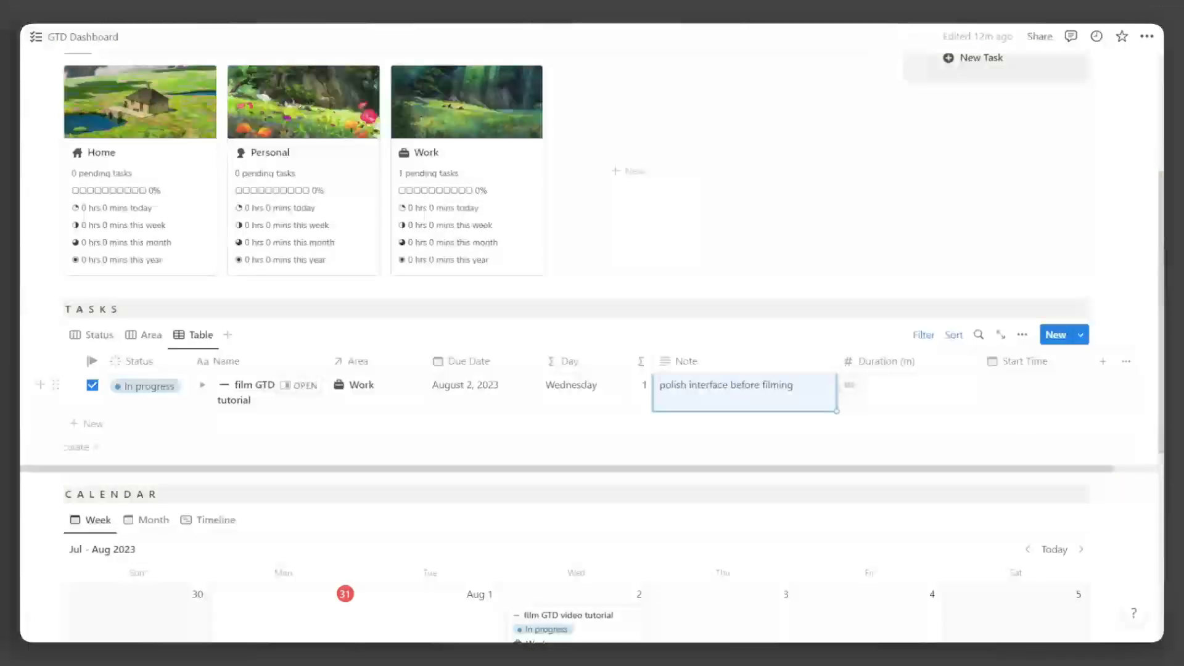
text(30)
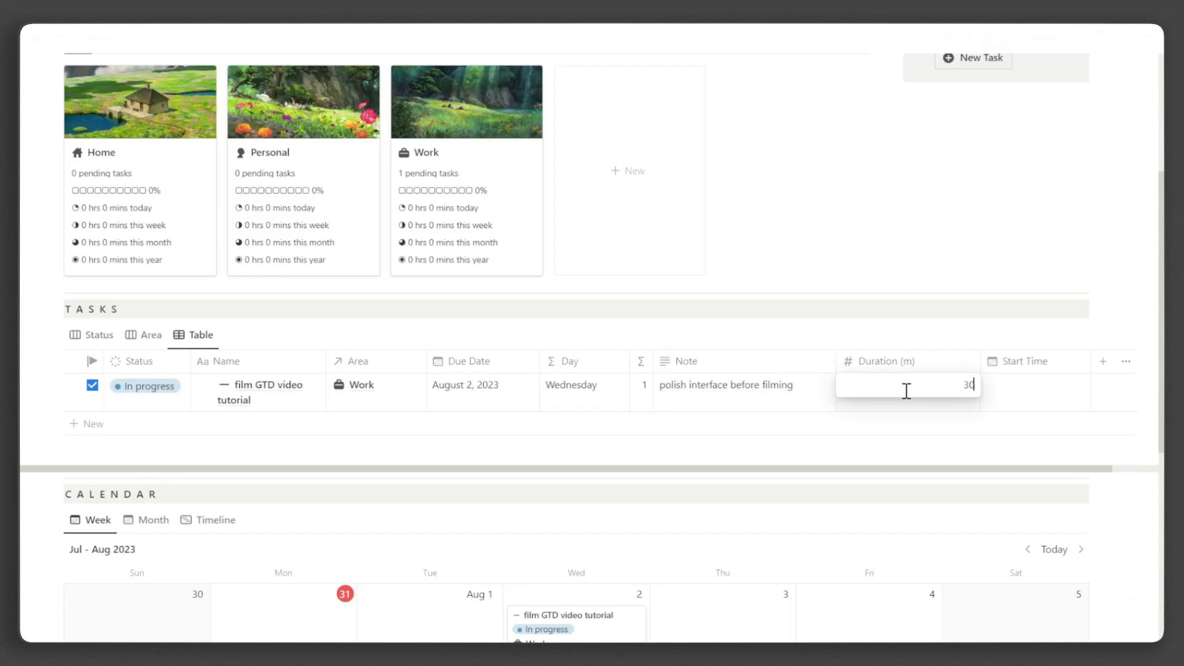
click(1023, 361)
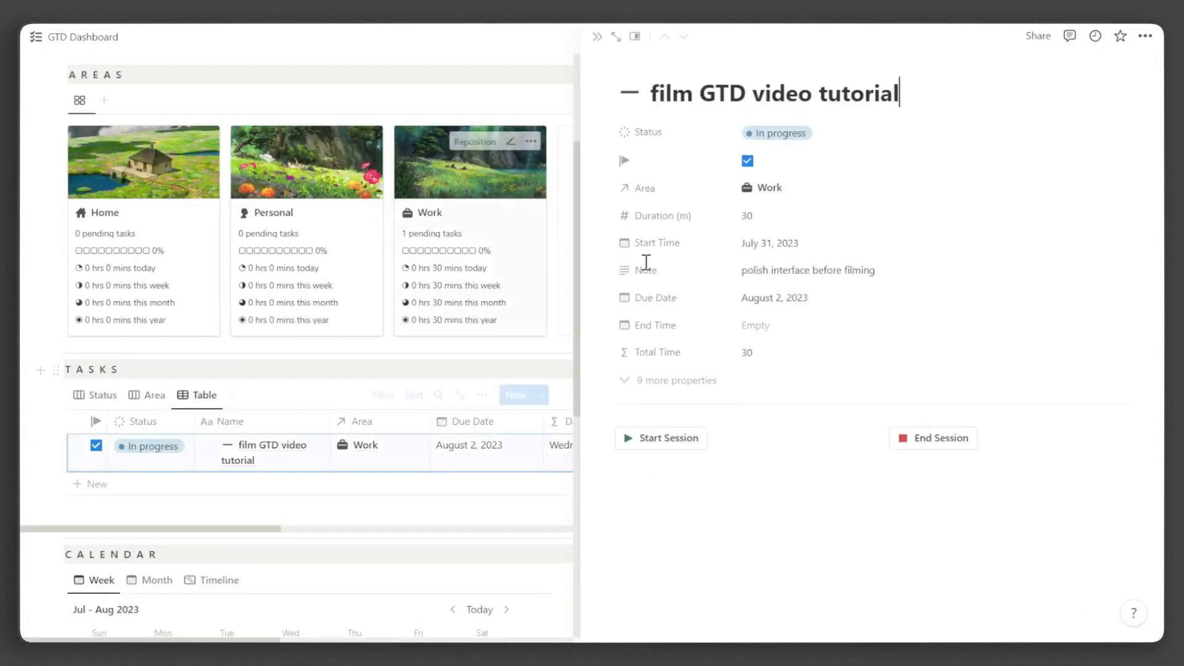
Step: End the task's work session so it becomes Done, then return to the dashboard
click(660, 438)
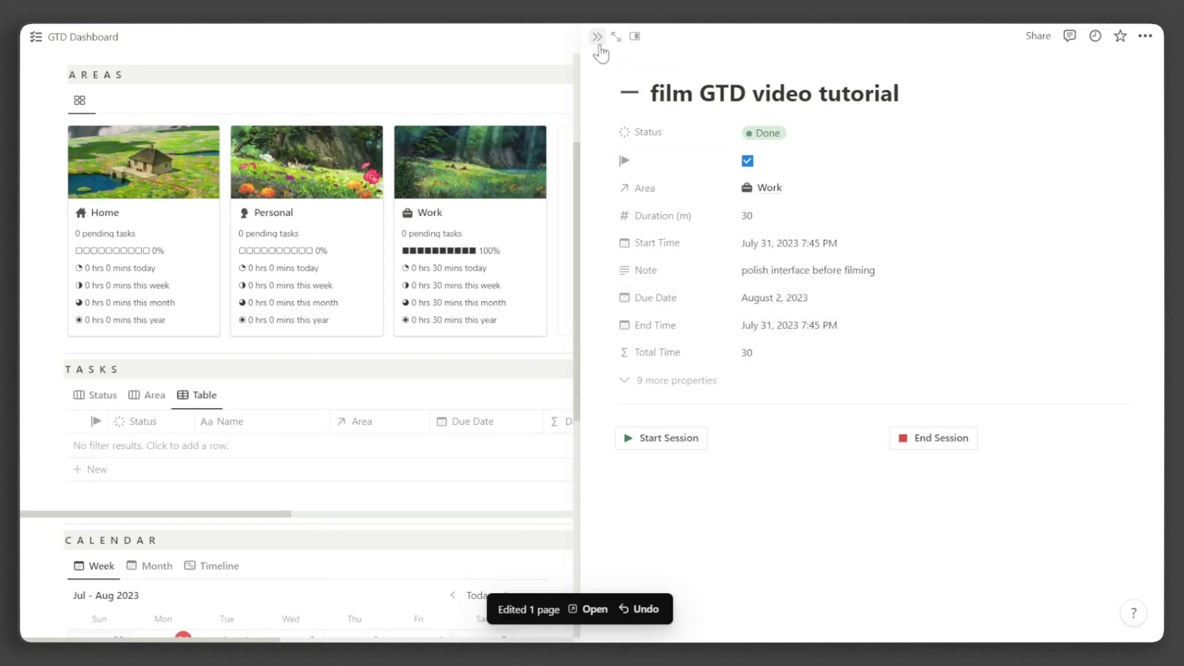
click(597, 35)
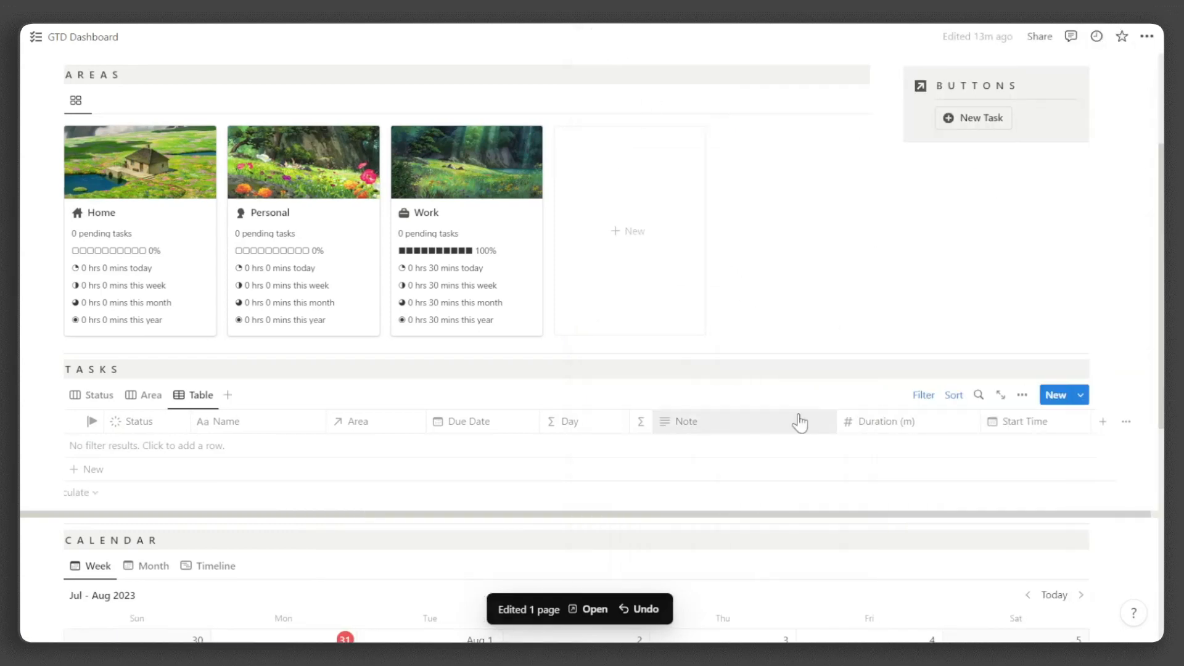
Step: Drag the task card in the Week calendar from August 2 to Thursday, August 3
scroll(down, 3)
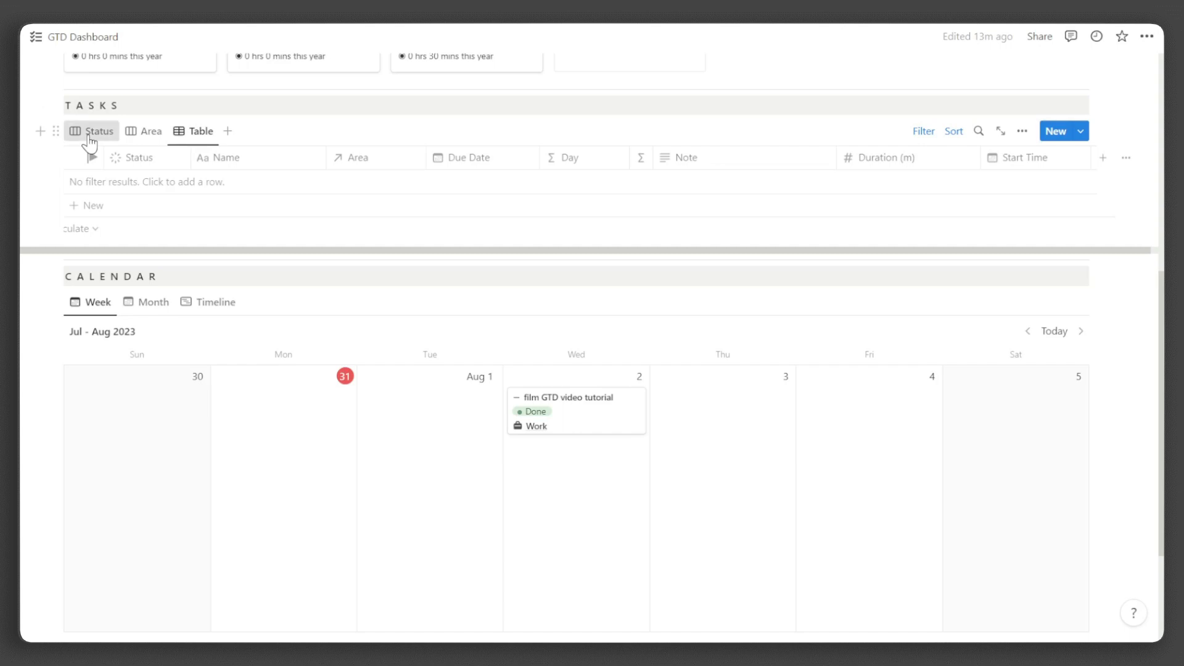
click(99, 131)
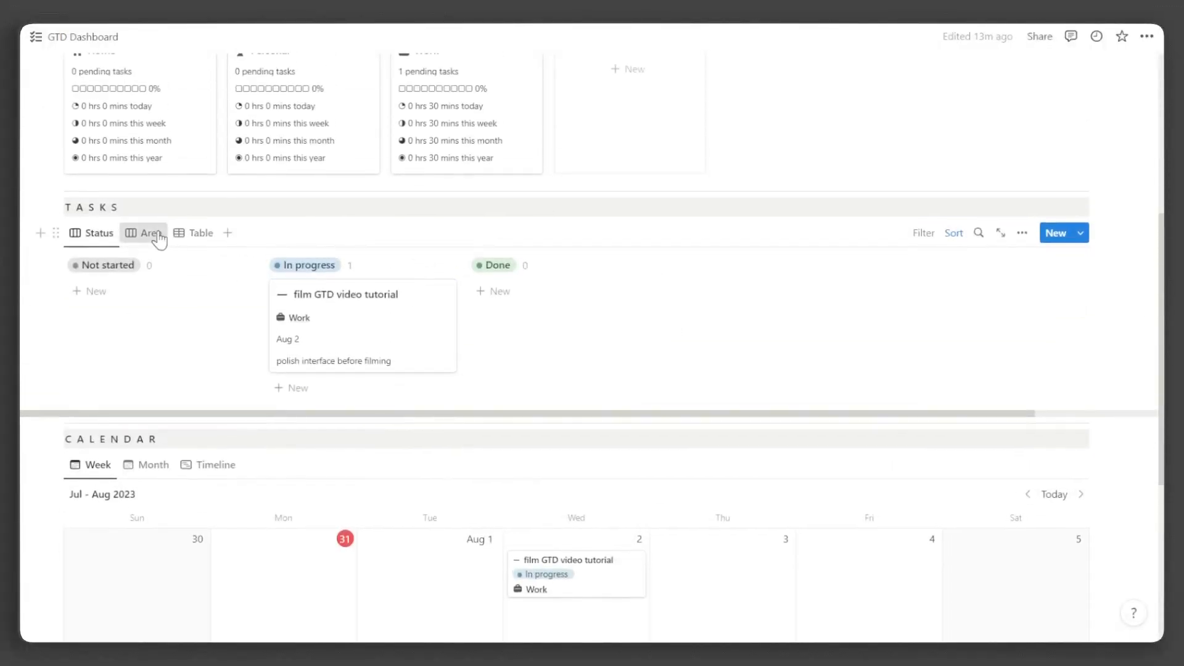
click(143, 233)
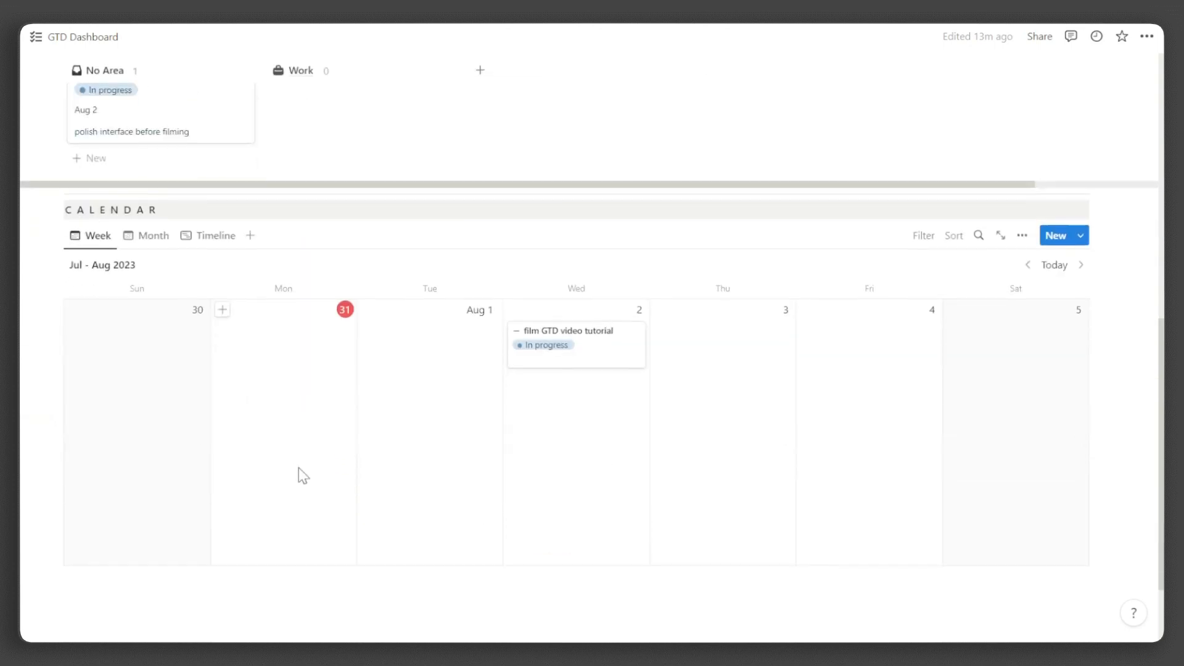
drag(576, 344, 721, 344)
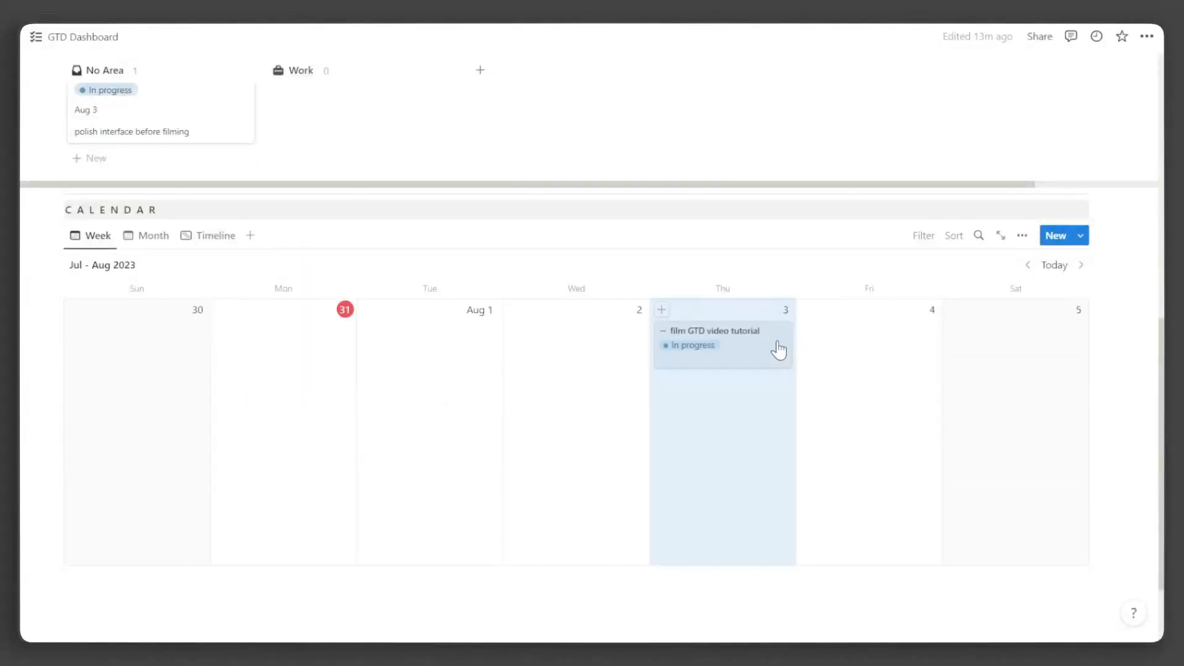